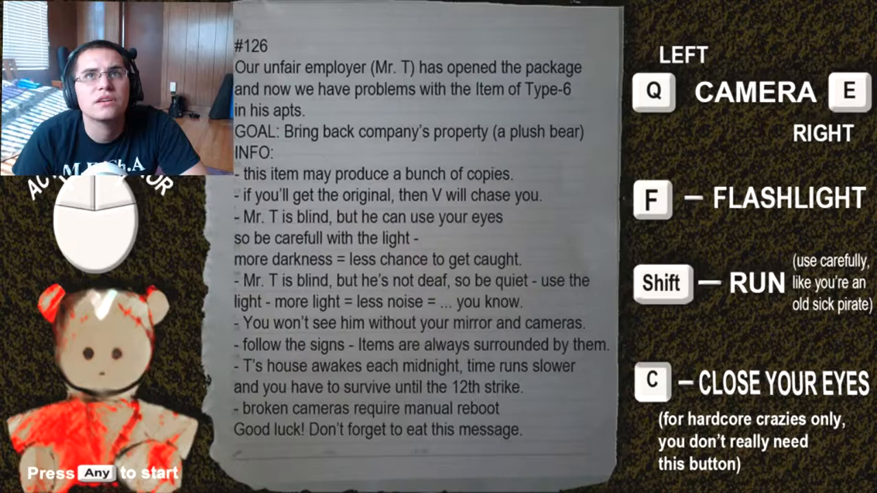
Dismiss the mission note about the plush bear and begin exploring the apartment.
{"action": "key", "text": "space"}
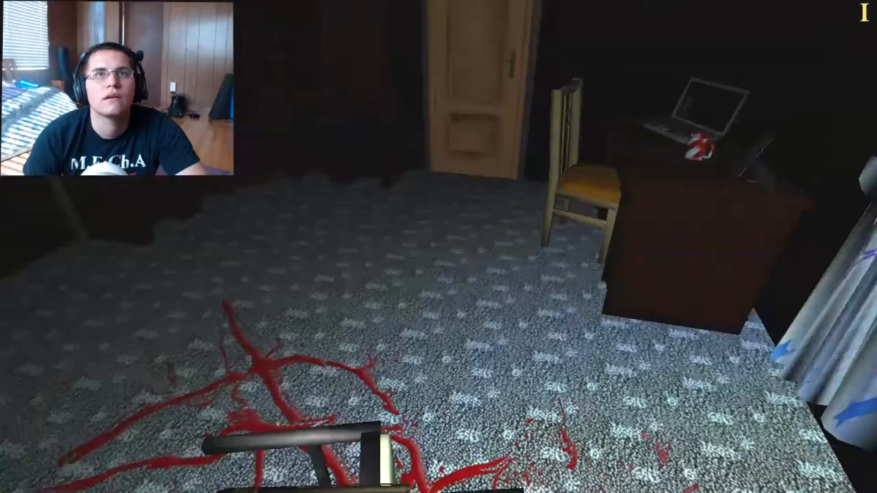
{"action": "mouse_move", "coordinate": [439, 246]}
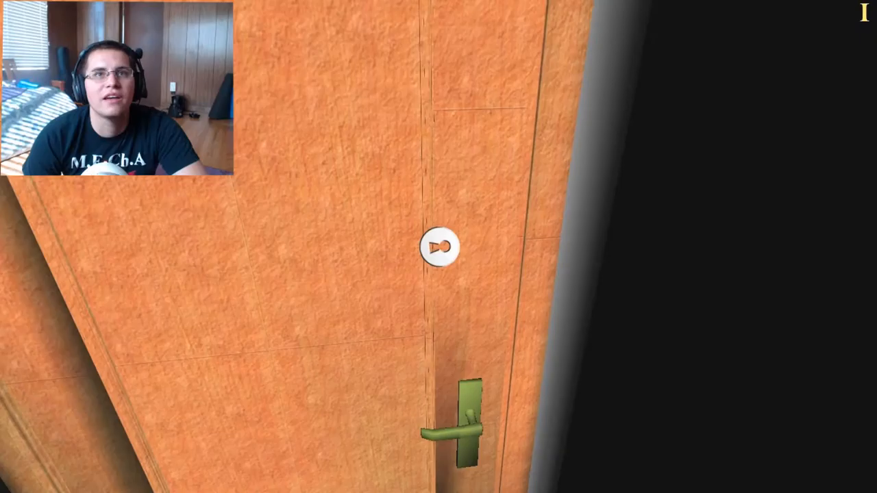
{"action": "left_click", "coordinate": [439, 247]}
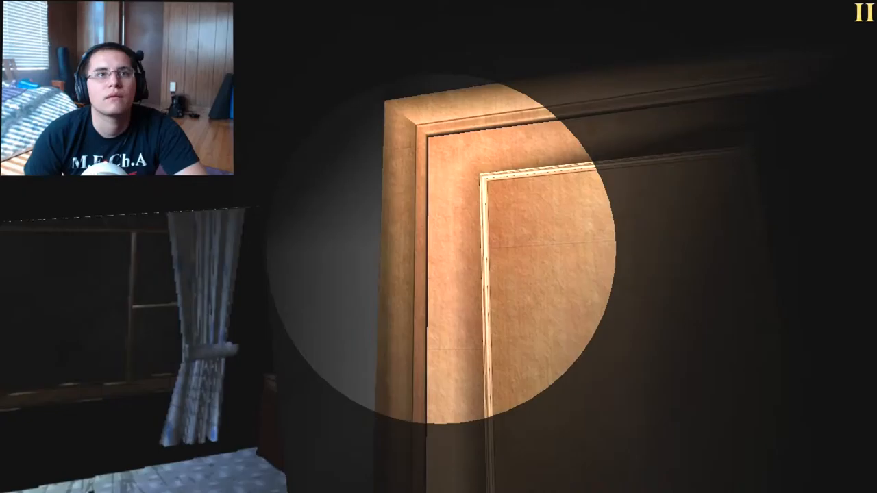
{"action": "mouse_move", "coordinate": [438, 247]}
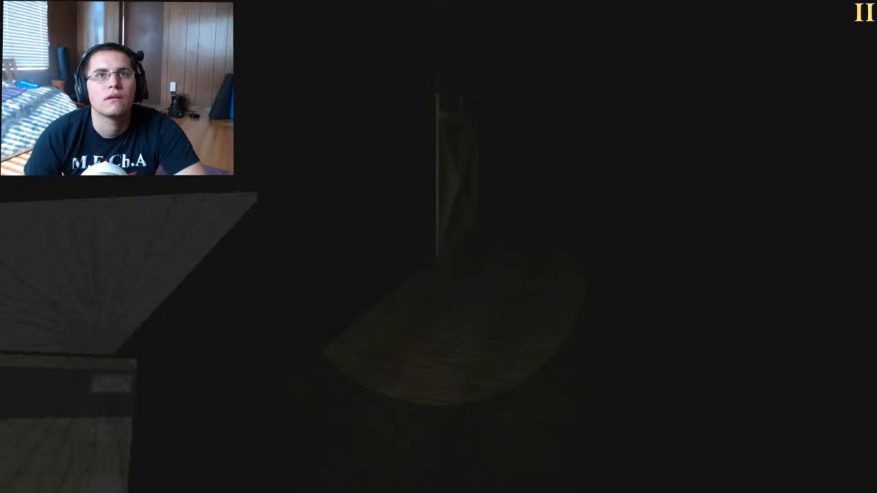